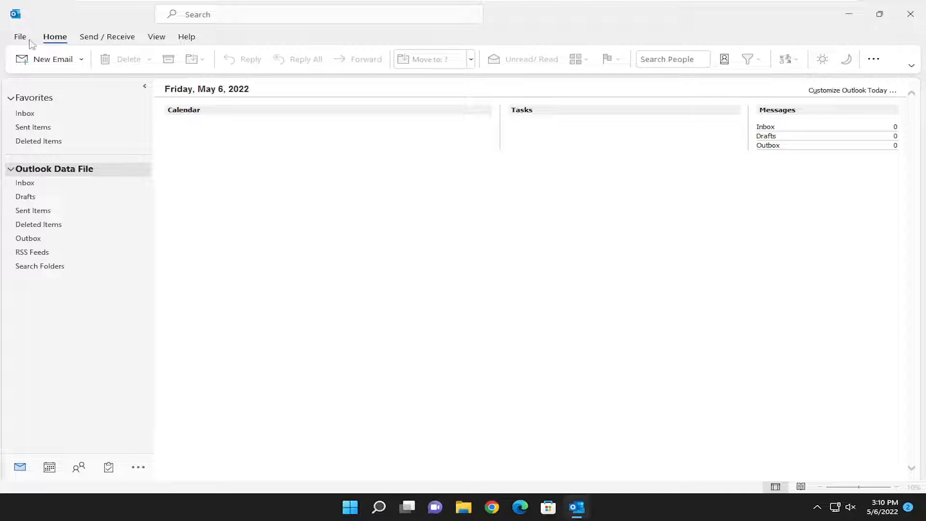
- Open Outlook Options from the File backstage view
left_click(20, 37)
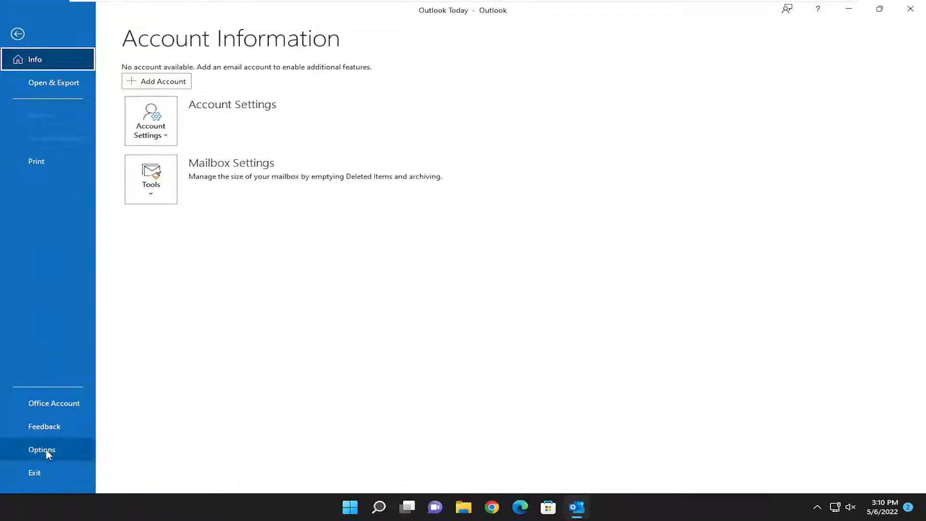
left_click(41, 449)
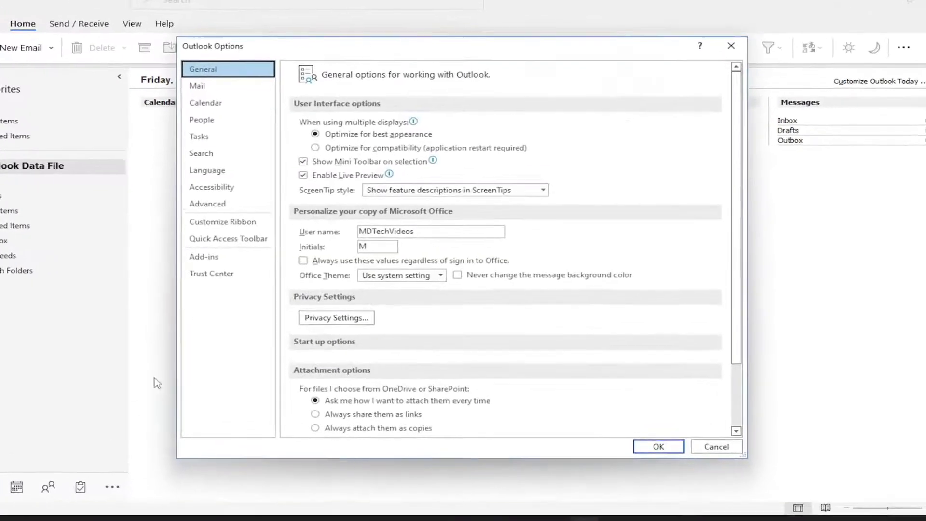
- In the Mail category, enable 'Always check spelling before sending'
left_click(197, 86)
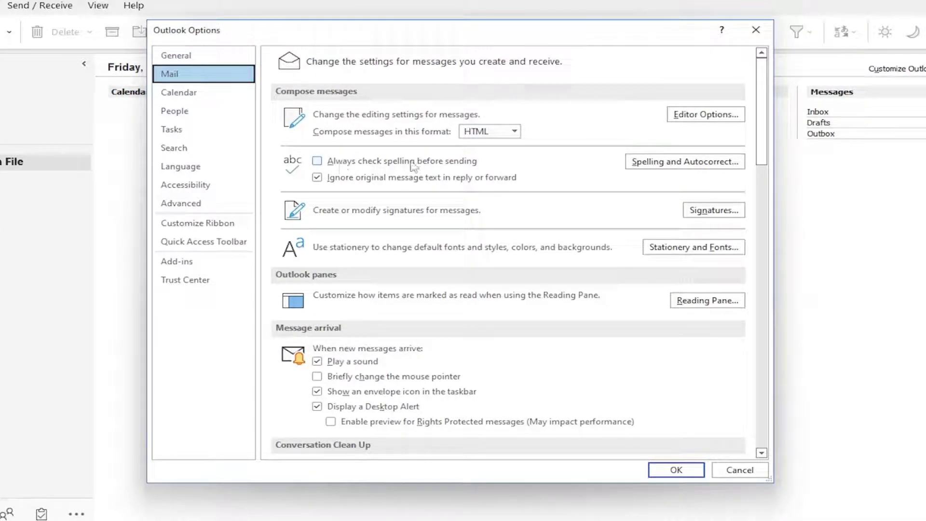
left_click(317, 161)
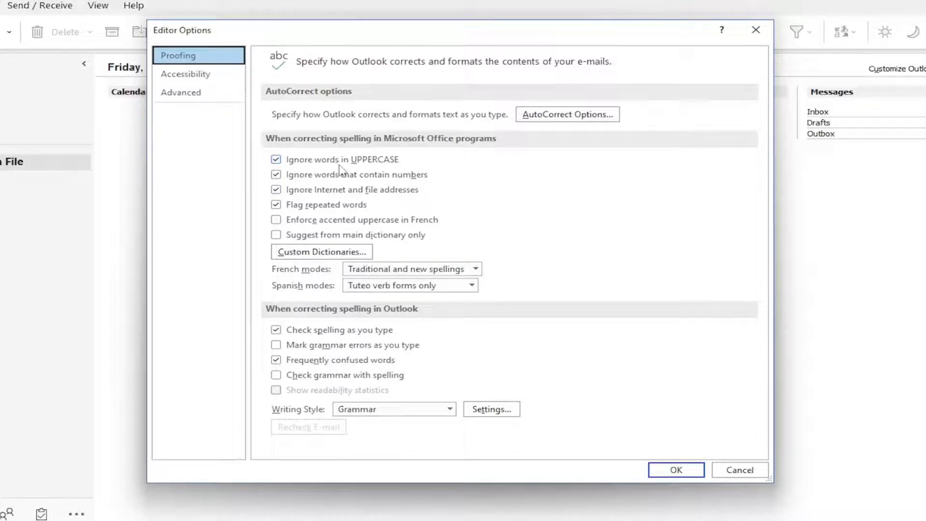
mouse_move(369, 165)
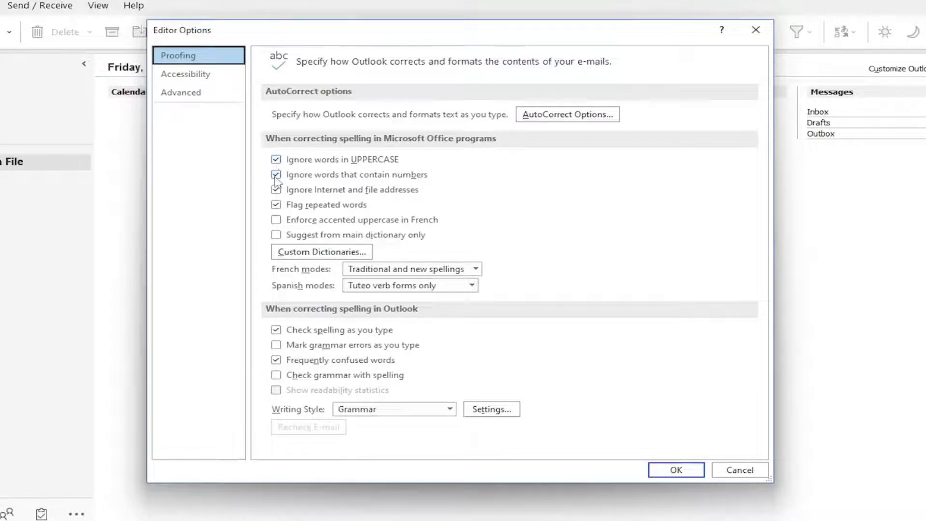
- Toggle a Proofing checkbox twice, leaving uppercase, number and internet-address ignore settings unchanged
left_click(275, 190)
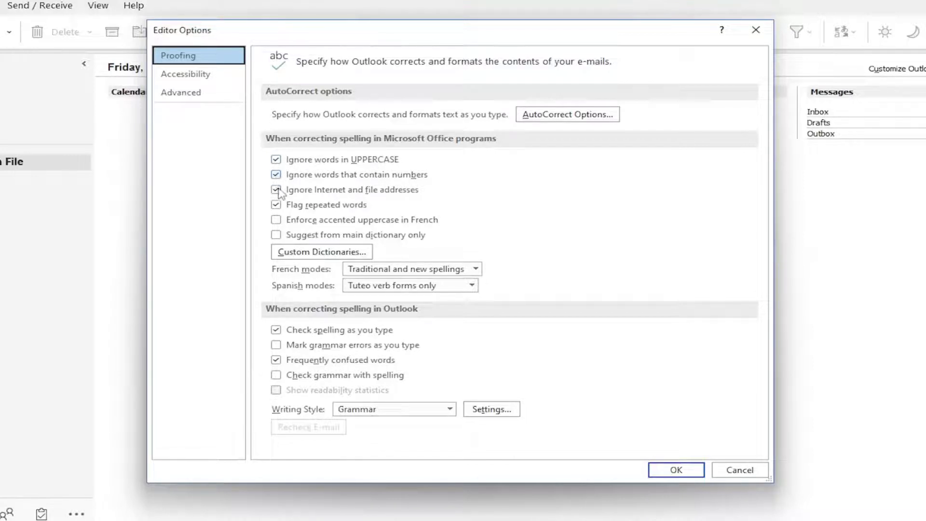
left_click(276, 189)
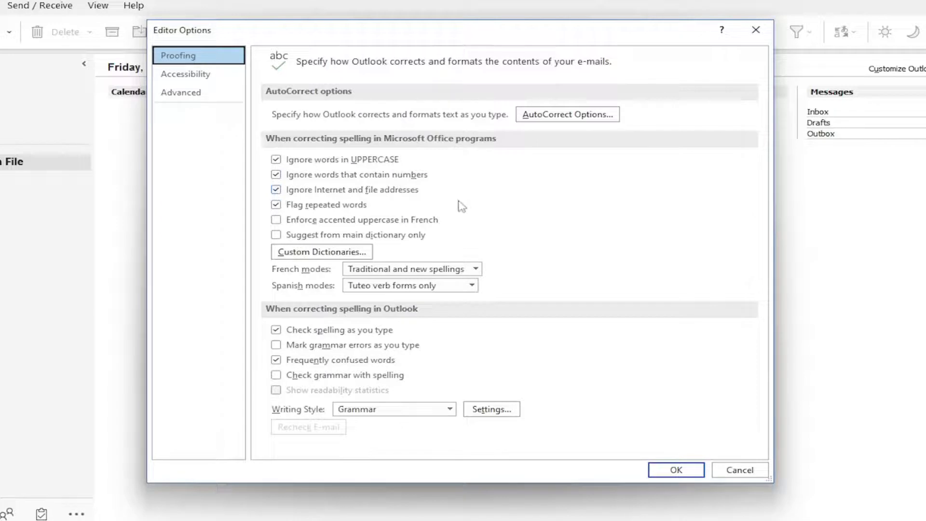
mouse_move(404, 197)
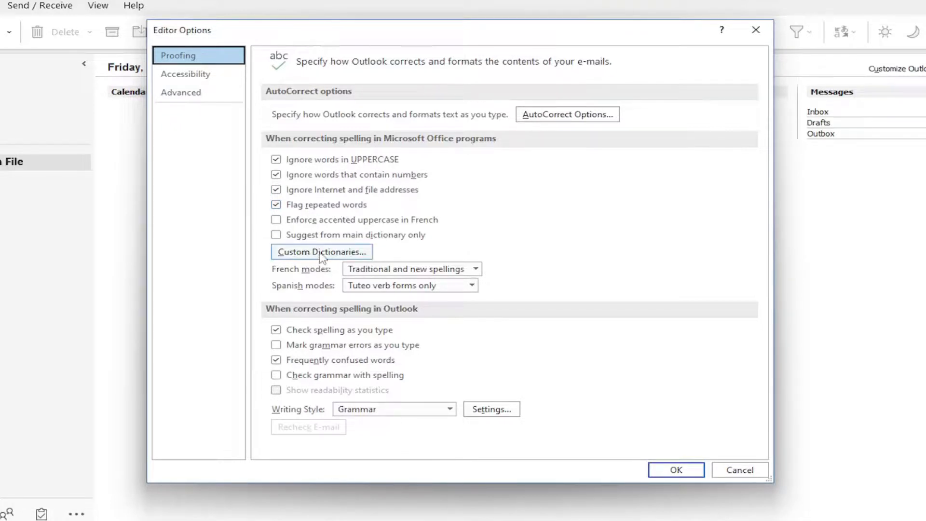
- View and close the custom dictionaries list, then confirm Editor Options with OK
left_click(321, 252)
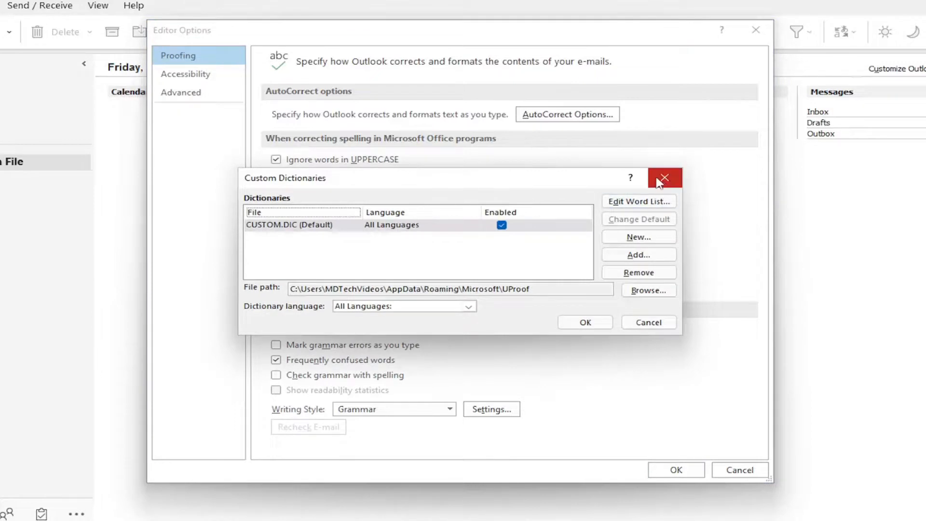
left_click(663, 178)
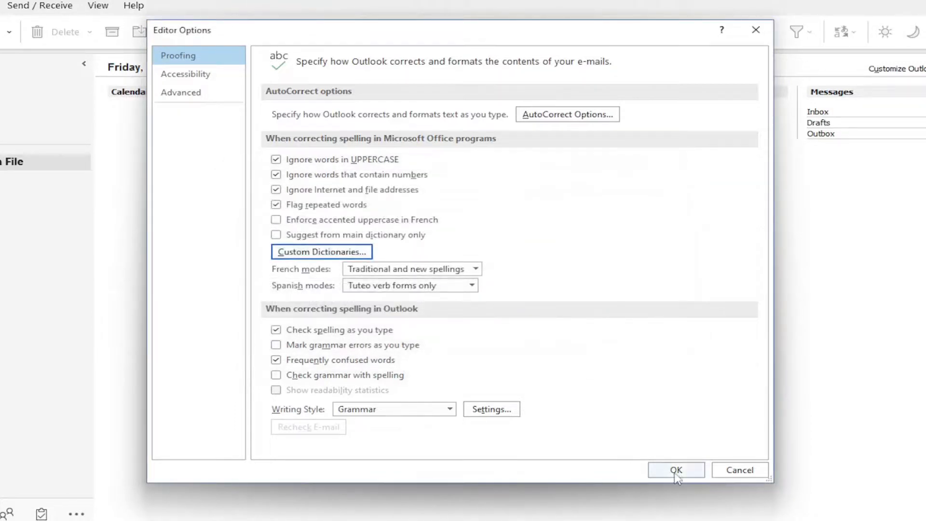
left_click(676, 469)
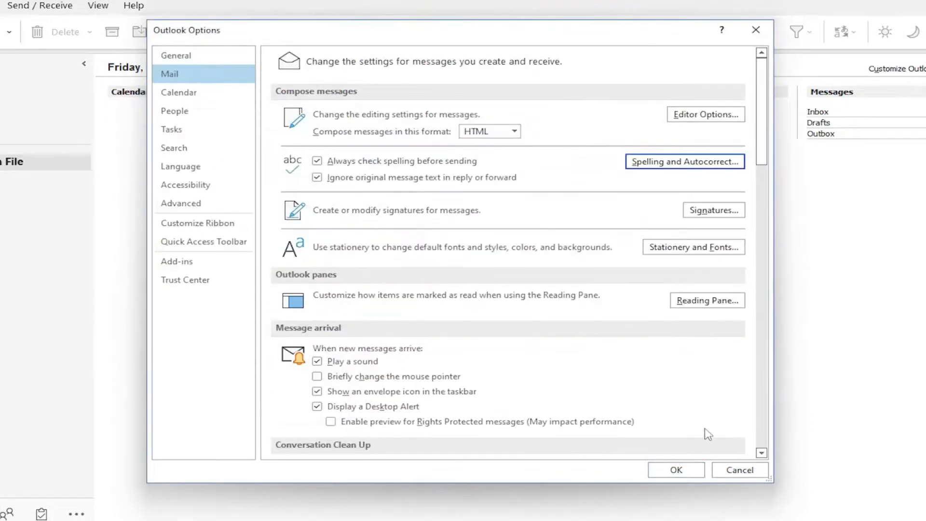